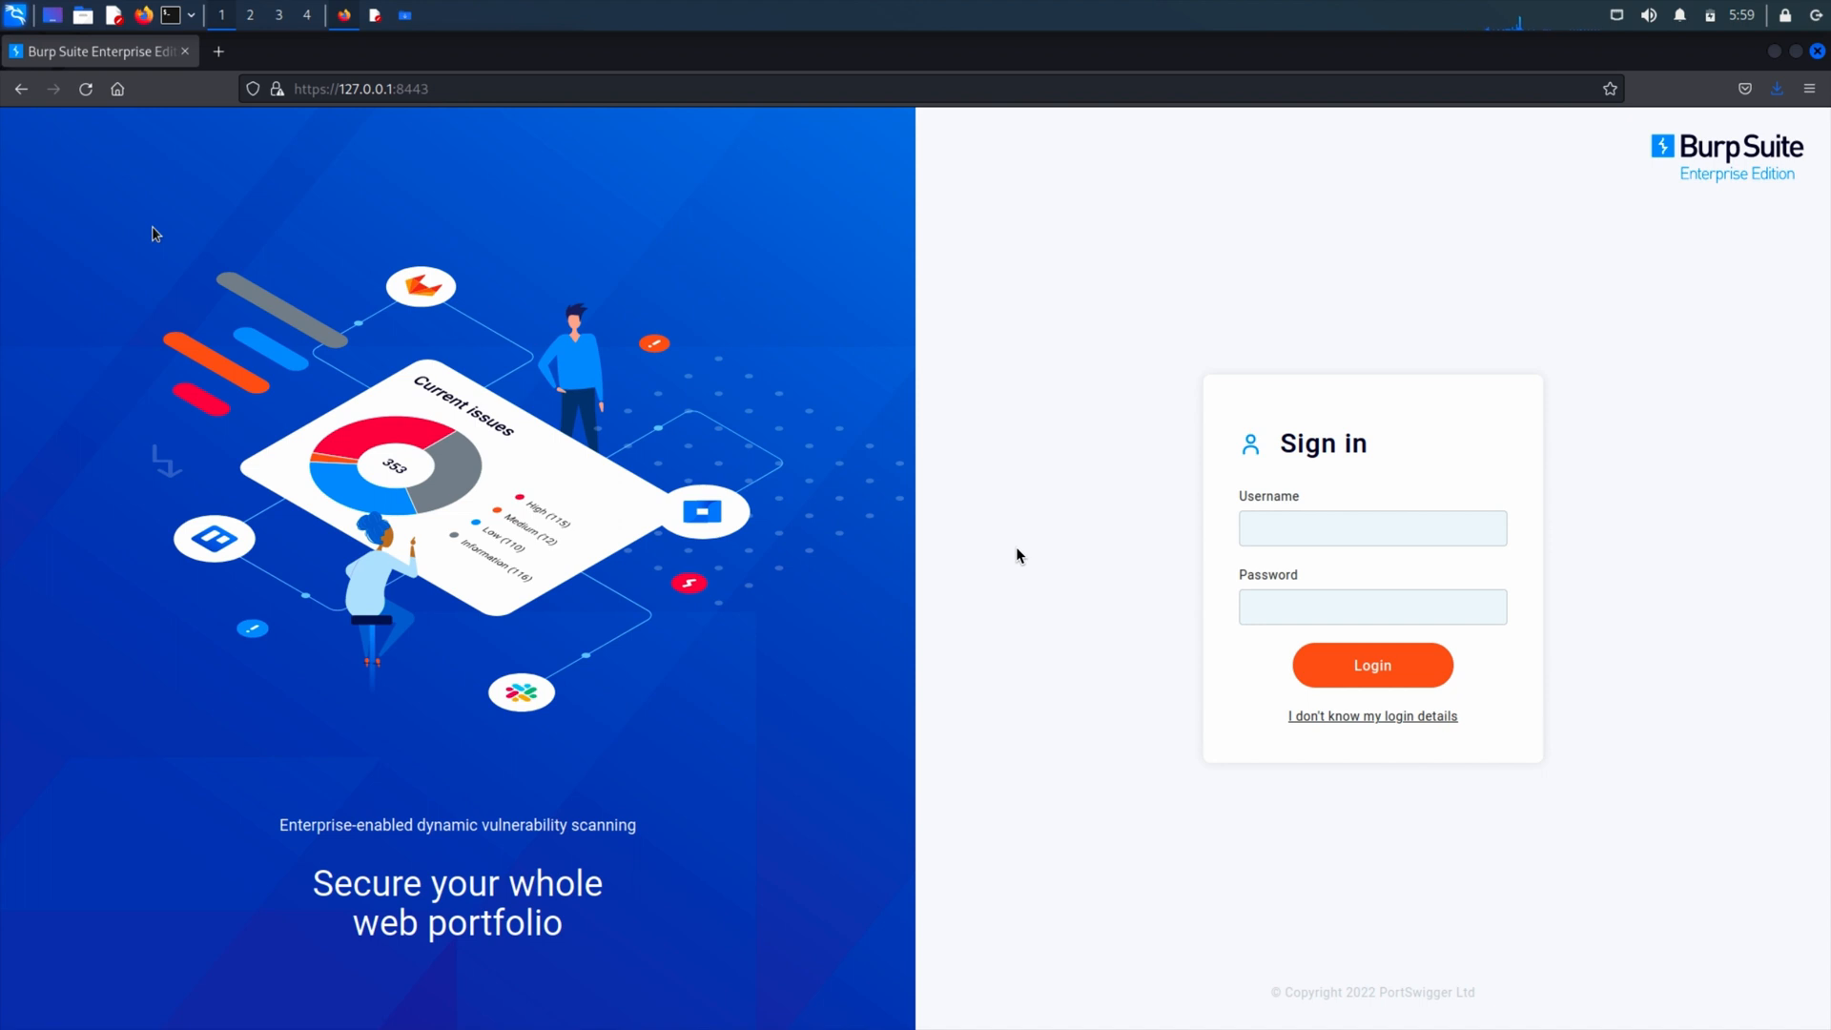
mouse_move(1019, 555)
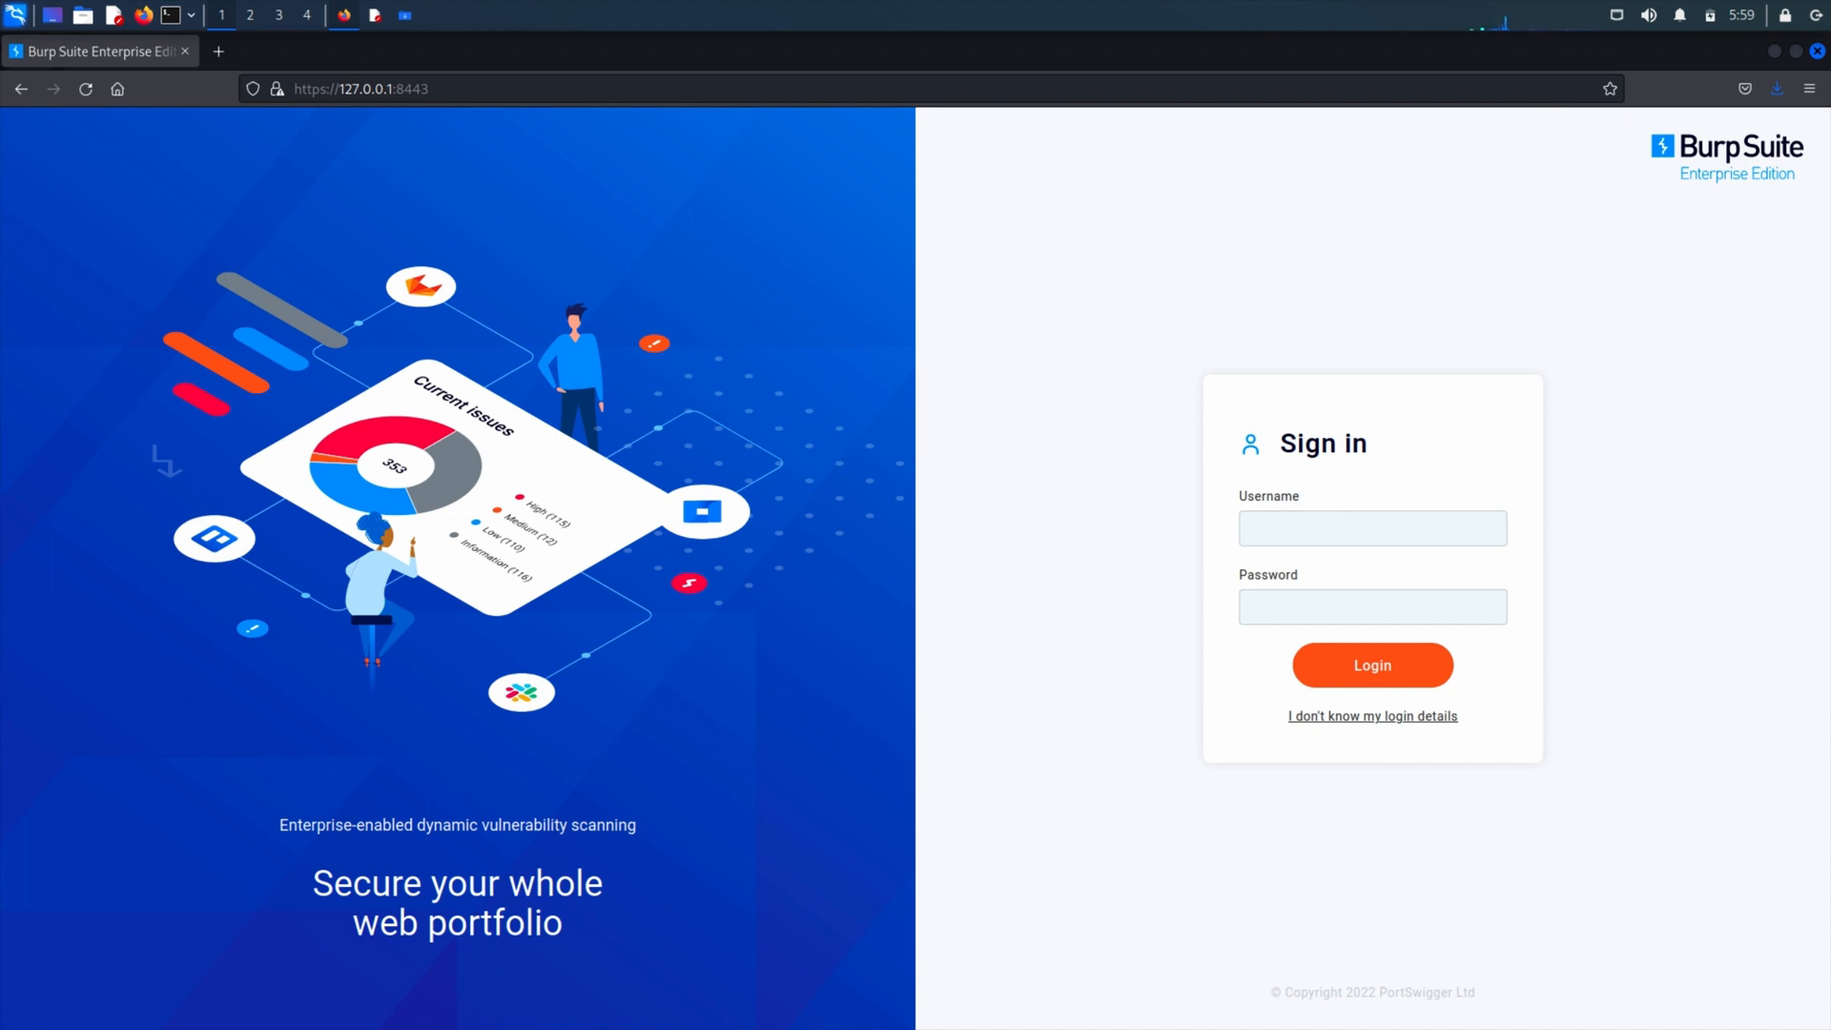
mouse_move(1644, 756)
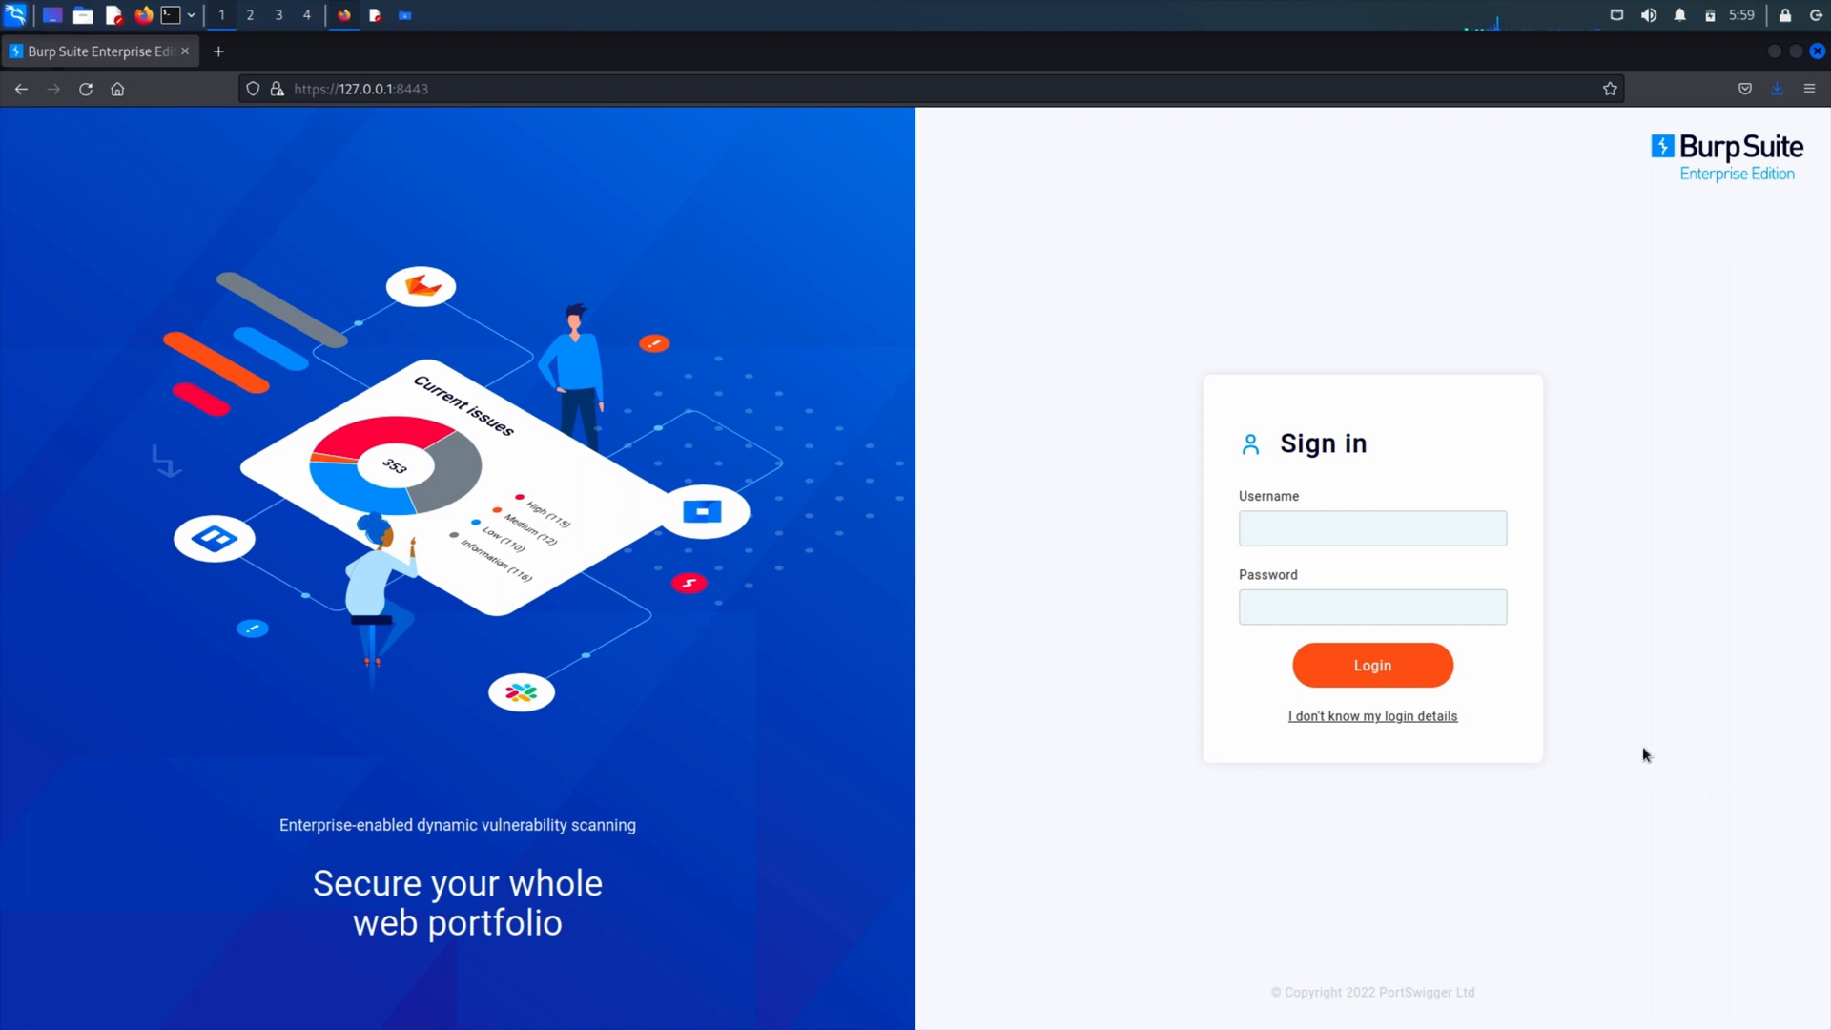
mouse_move(1427, 558)
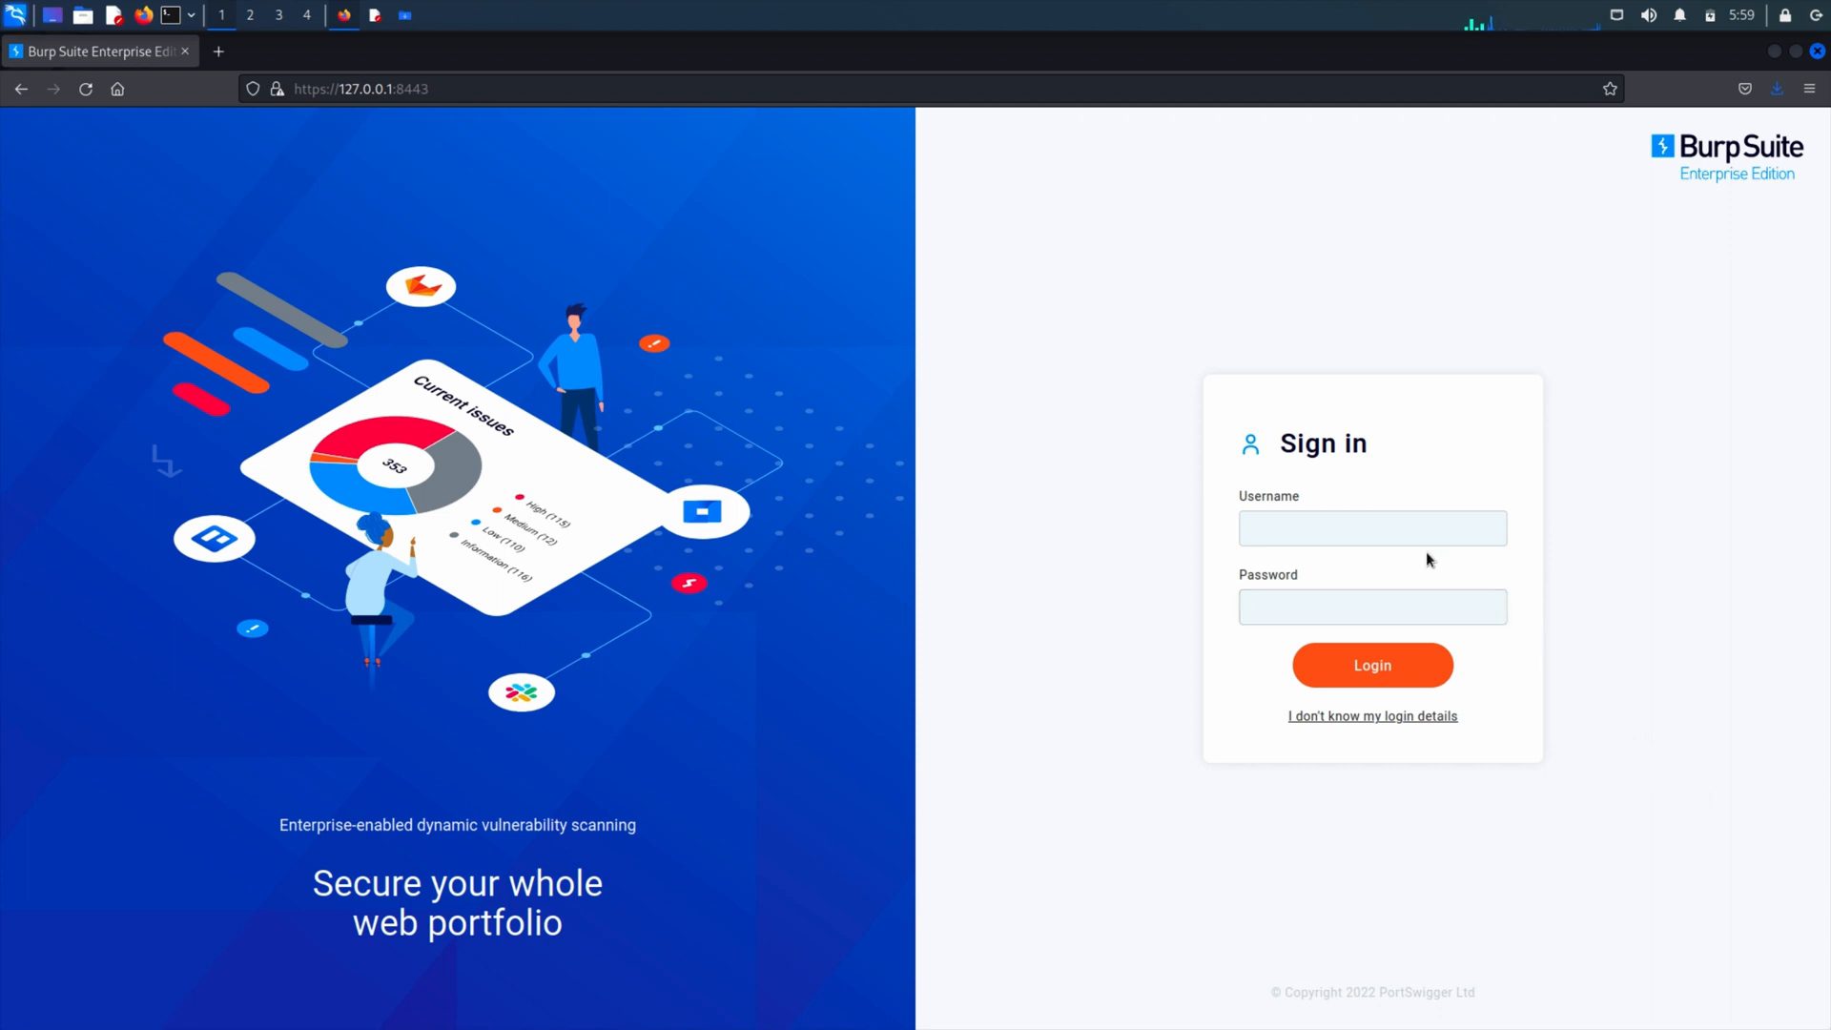
Sign in as 'administrator' to reach the onboarding welcome page
click(1371, 529)
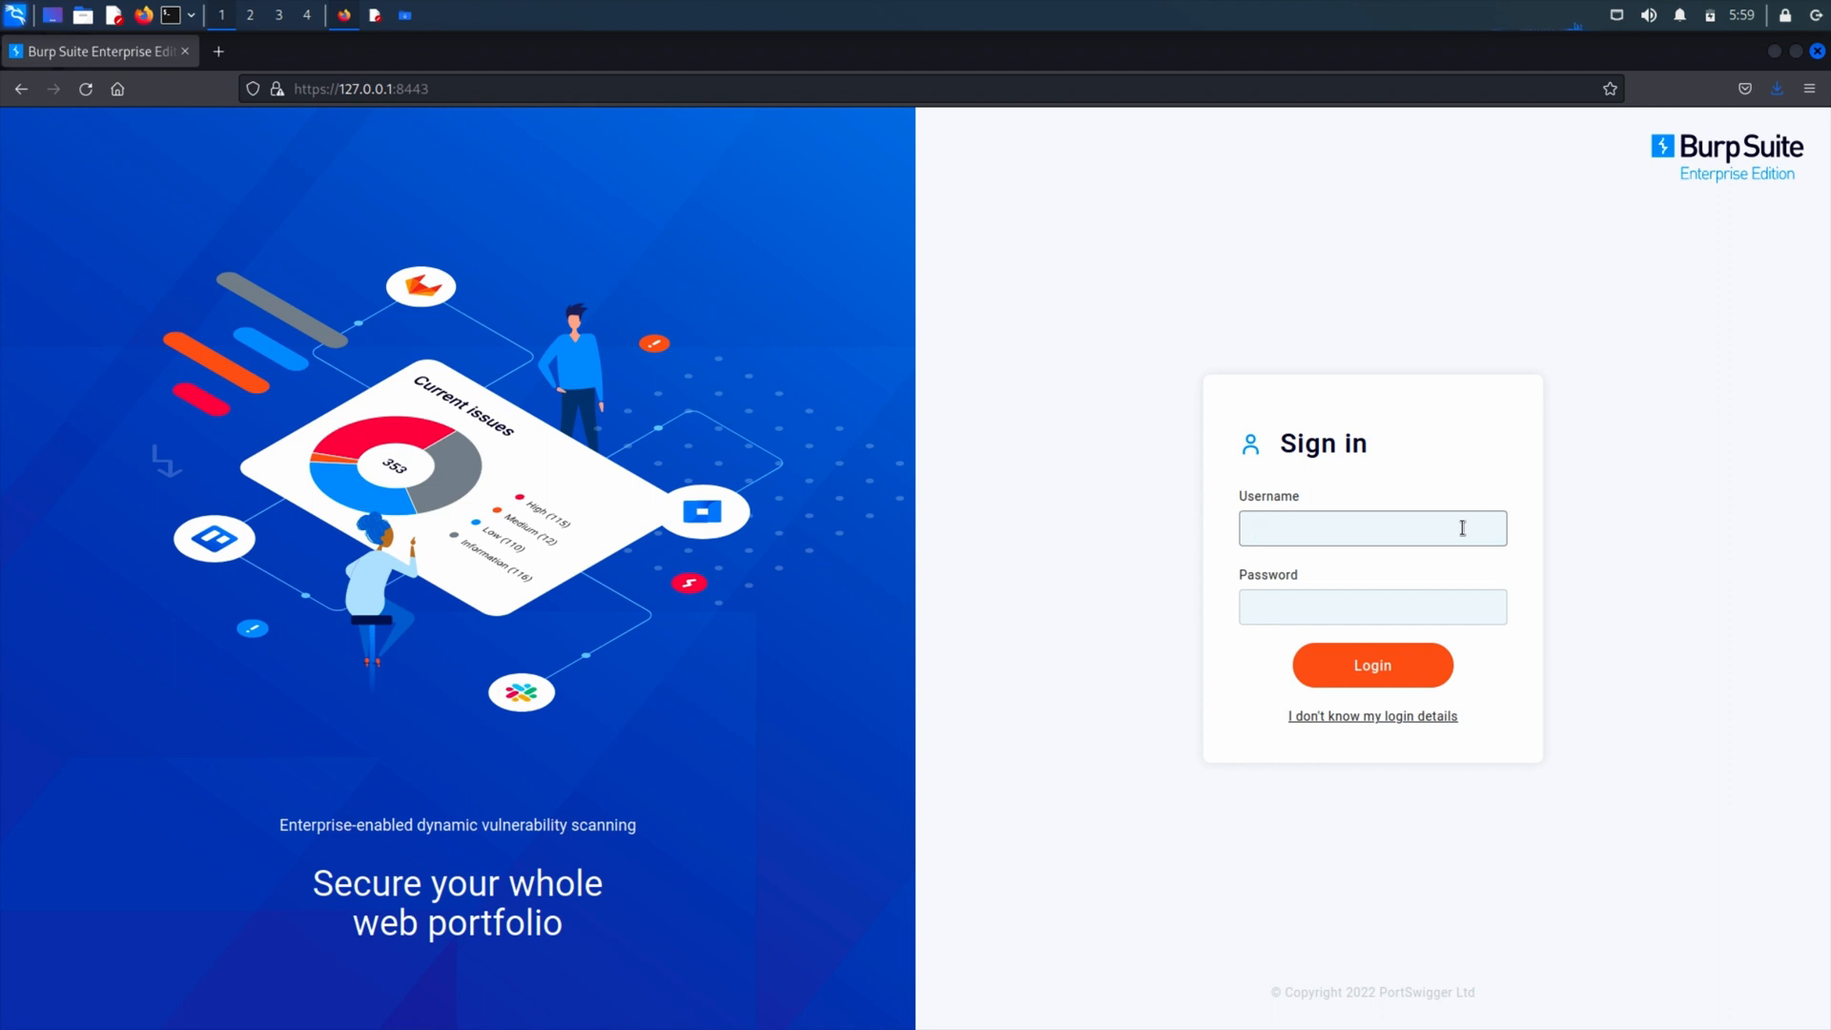
click(1371, 528)
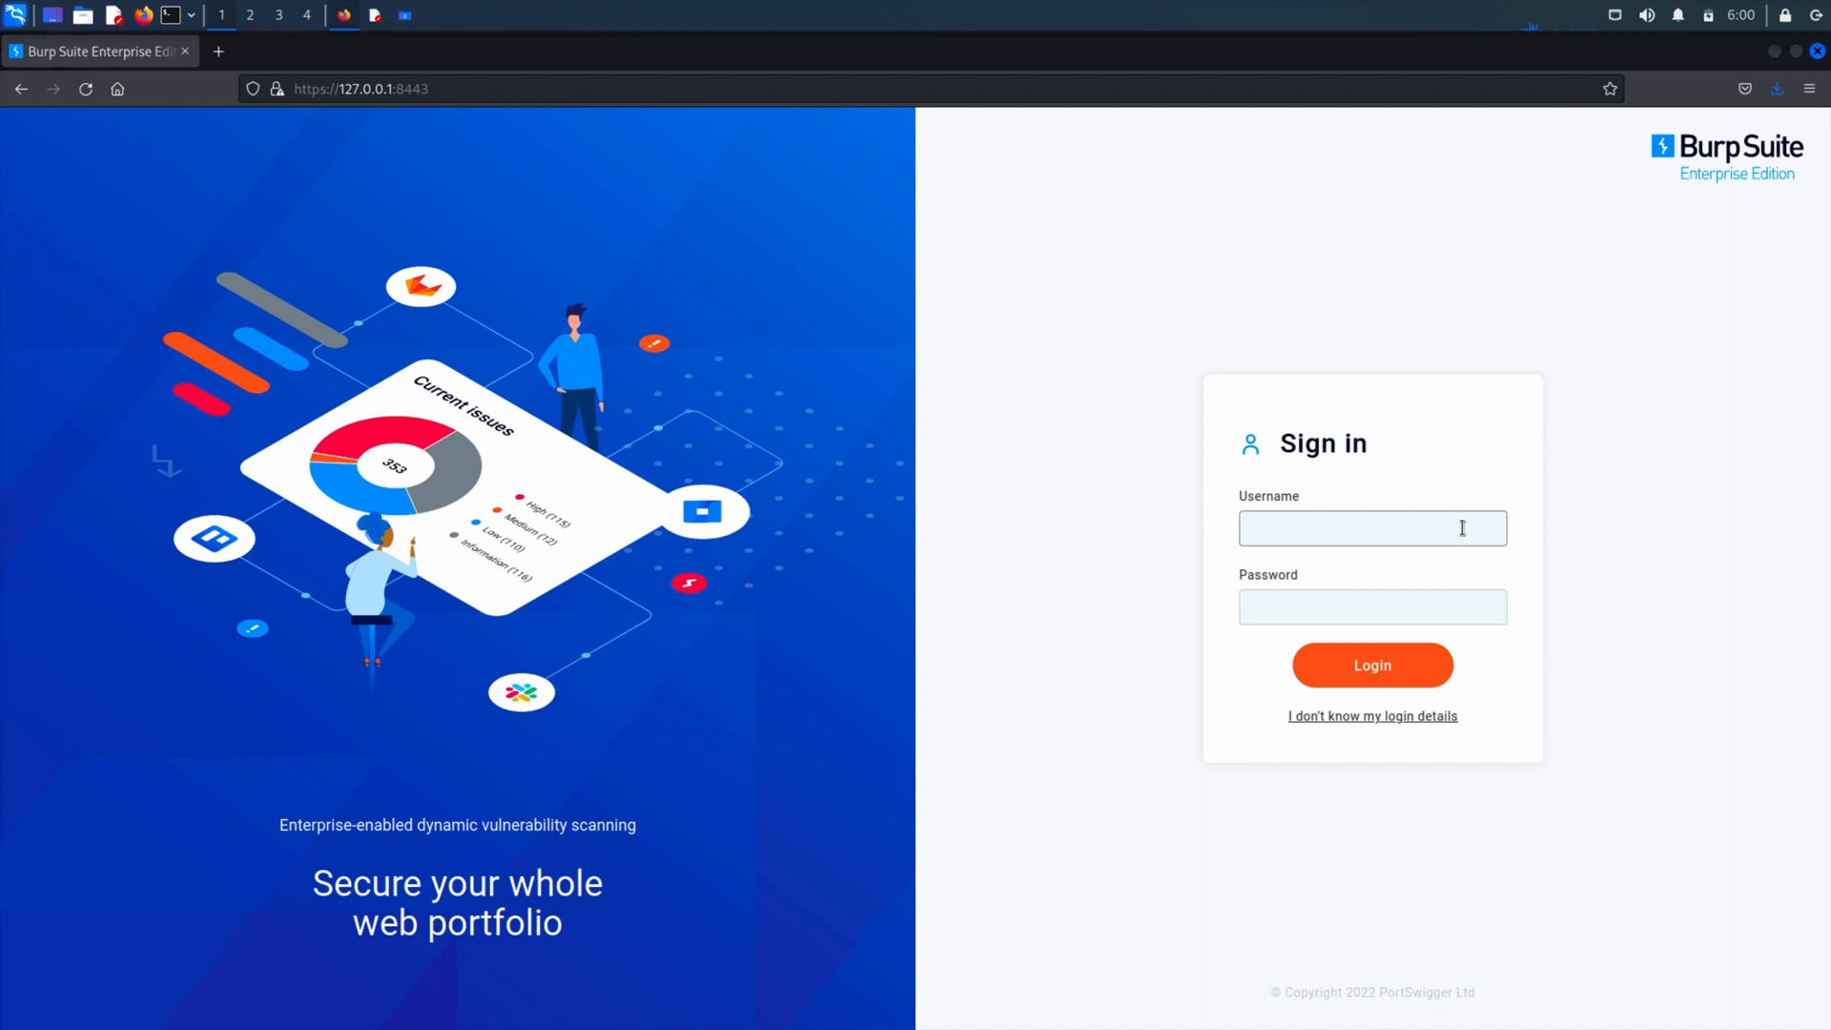
click(1371, 528)
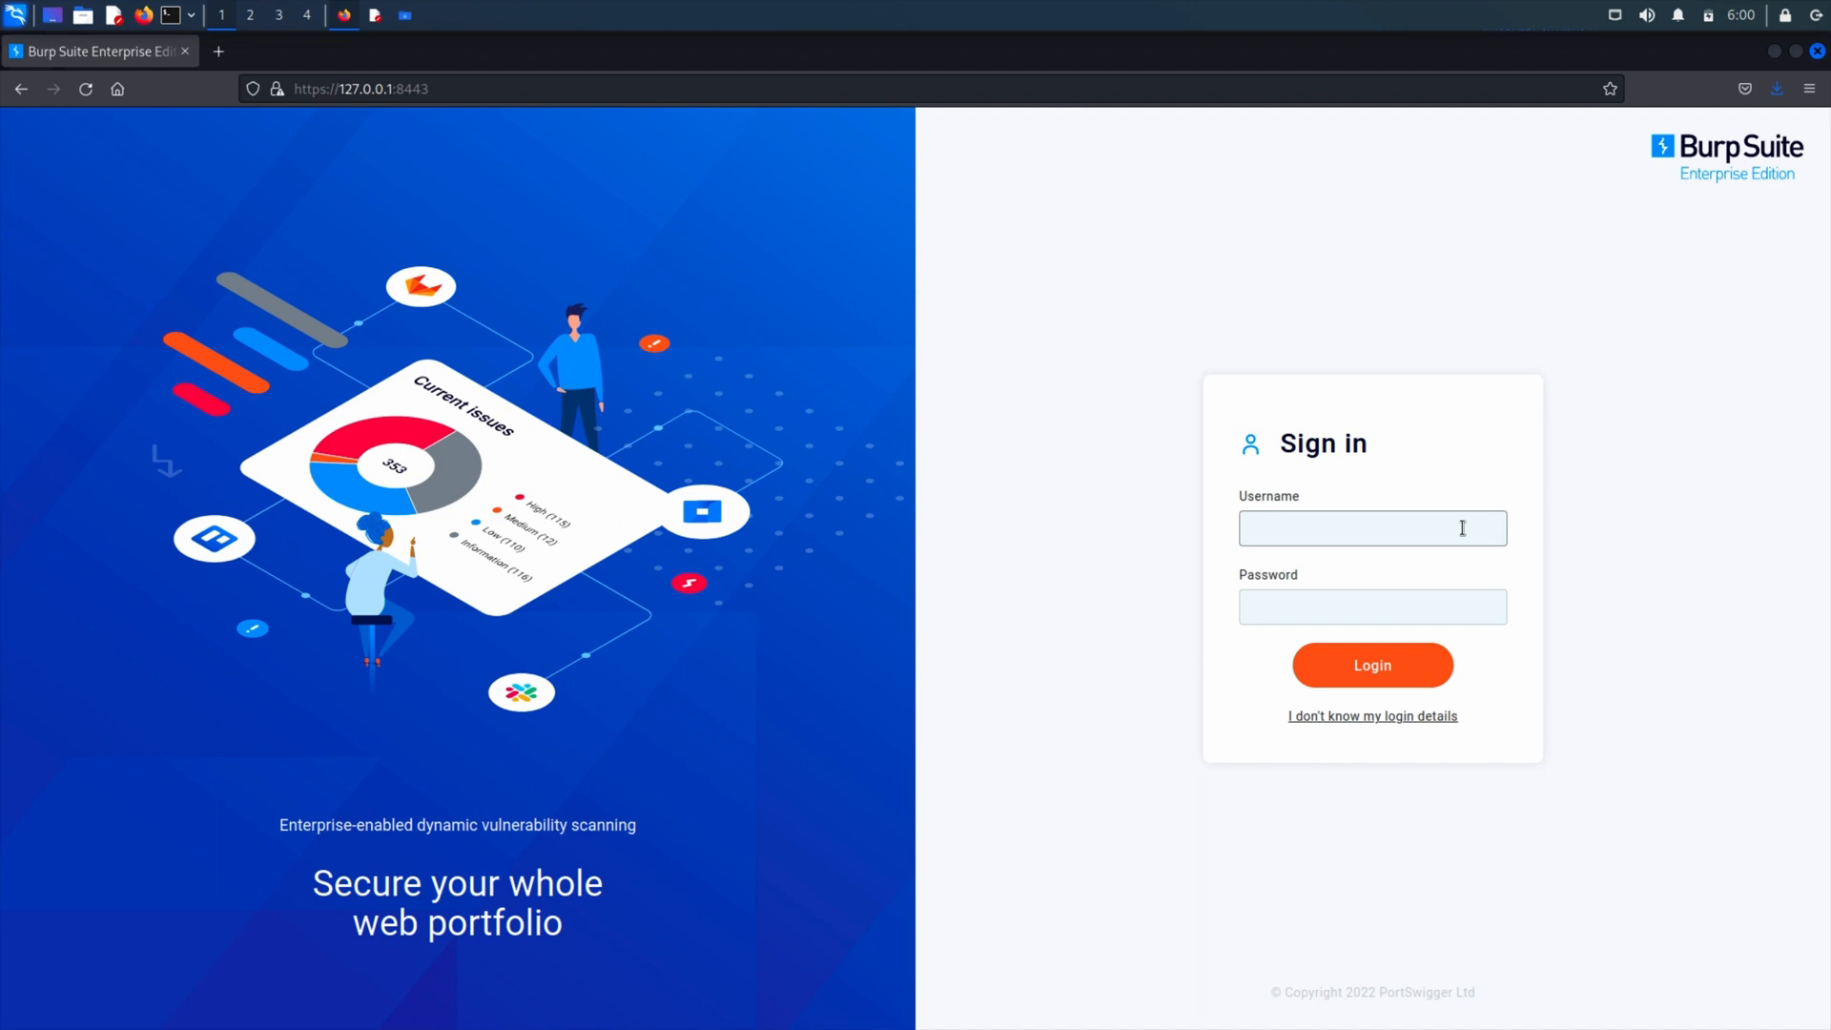
click(1372, 528)
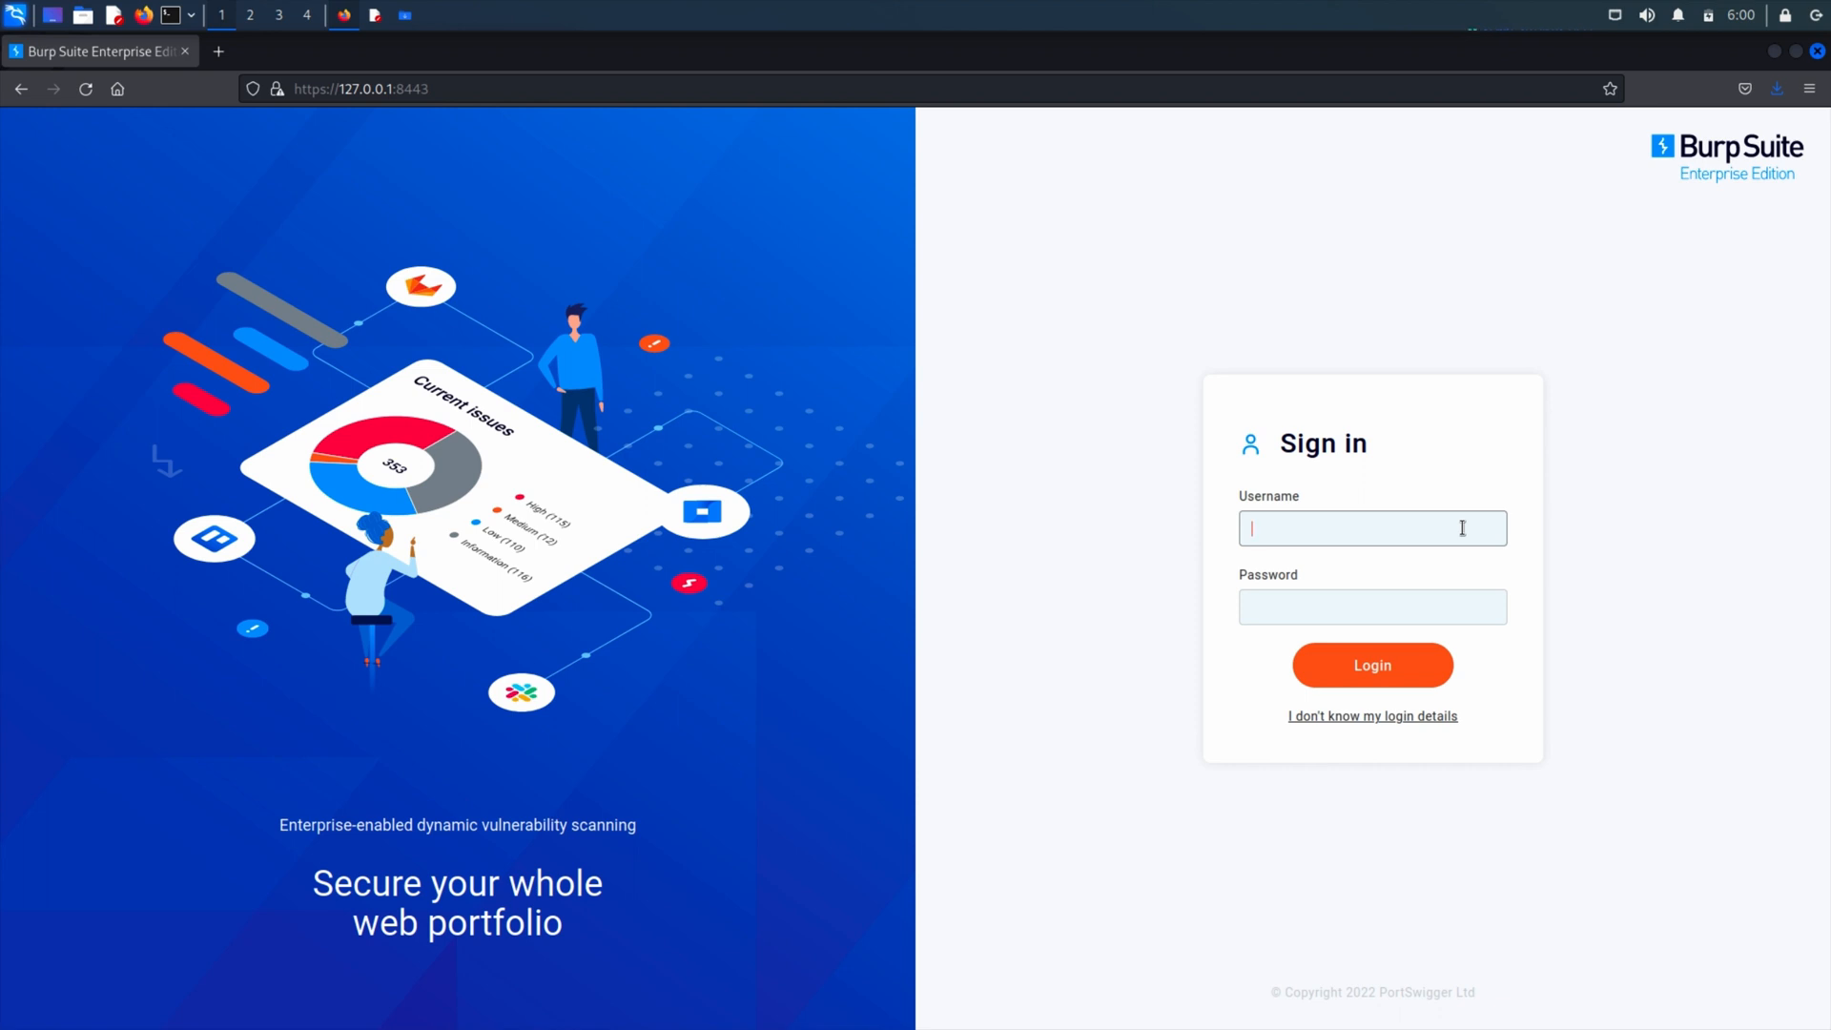
text(admin)
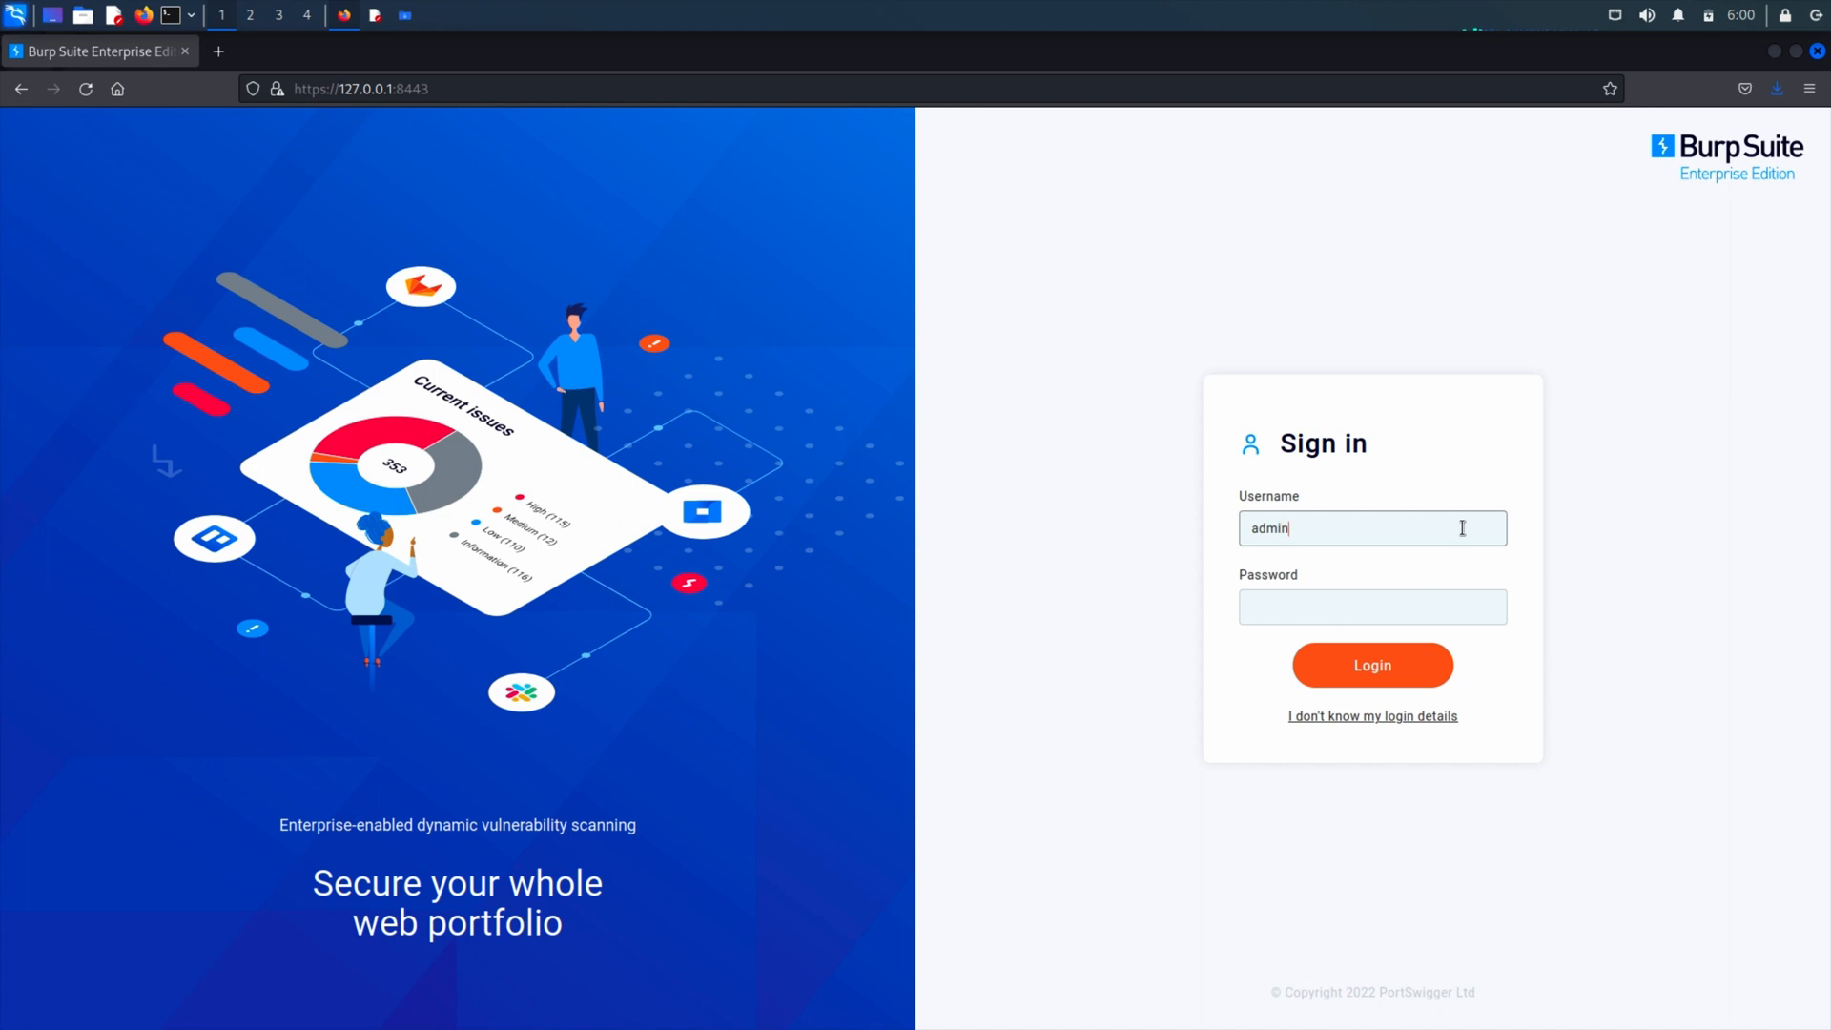
text(istrator)
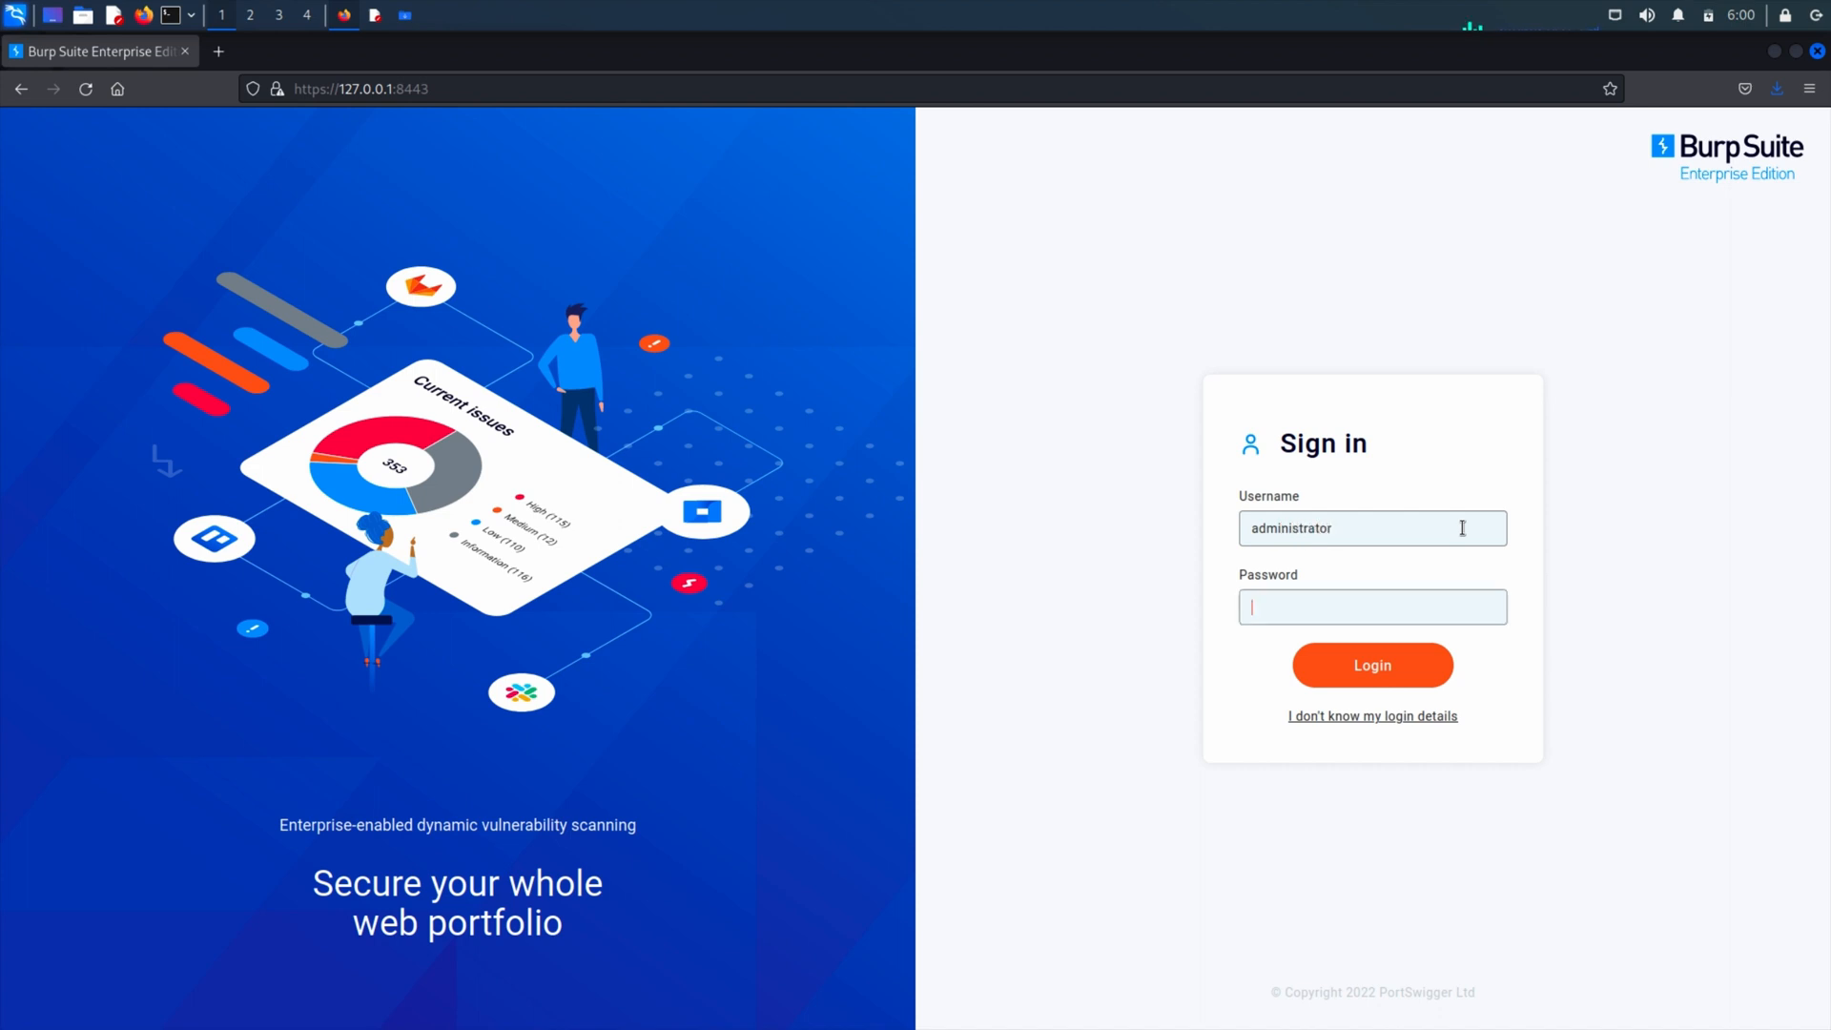
click(1371, 664)
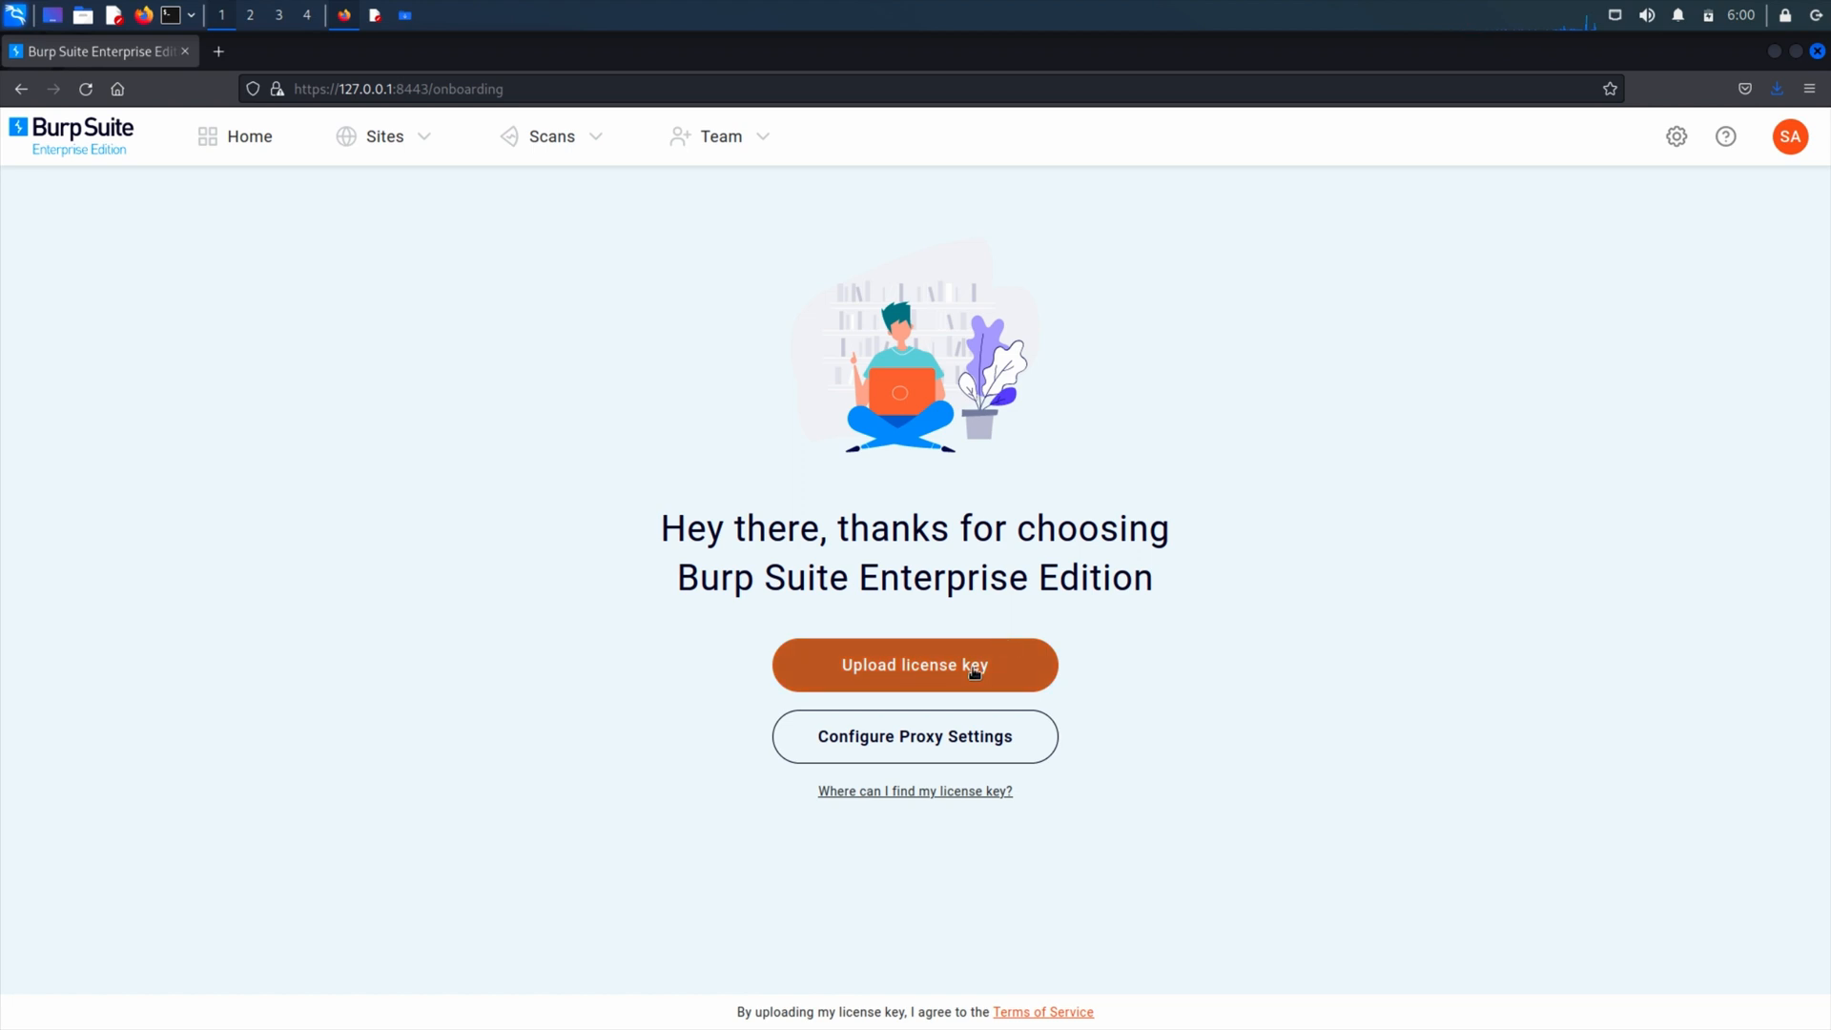
Upload the Burp_Suite_Enterprise_Edition license .txt from Downloads, activating the 35-concurrent-scan trial
click(913, 663)
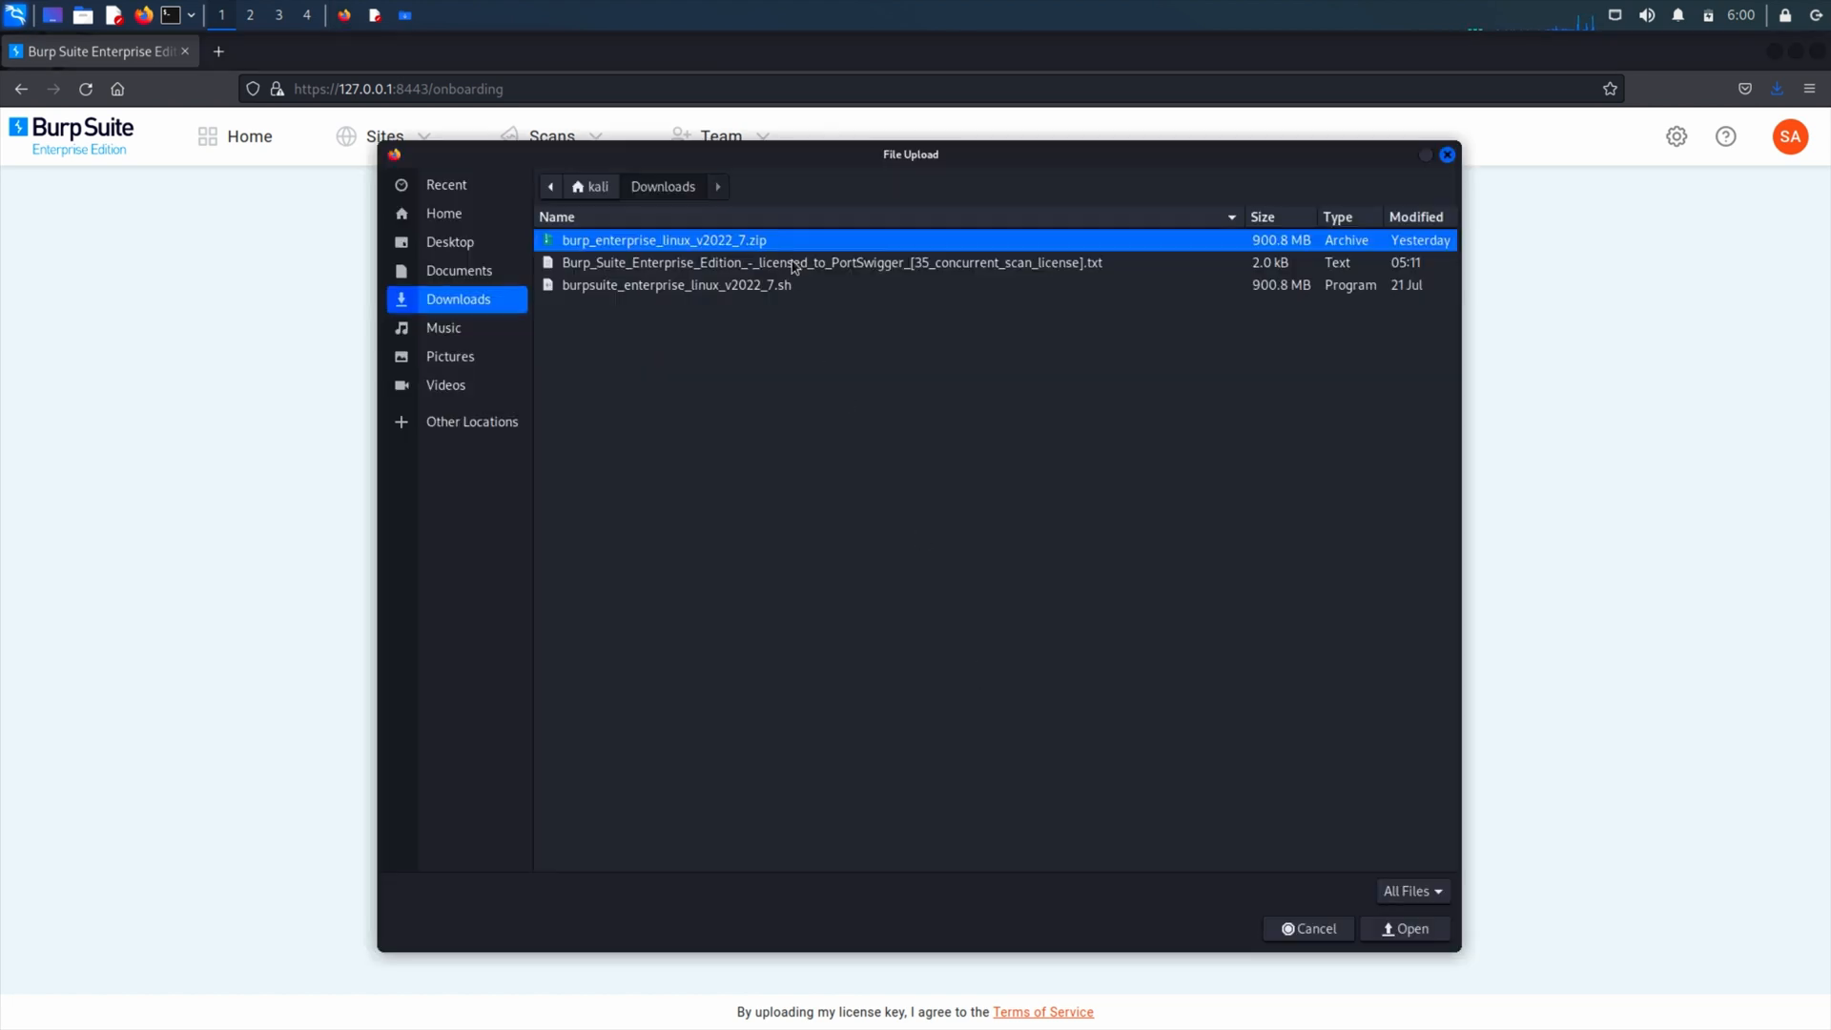
click(829, 261)
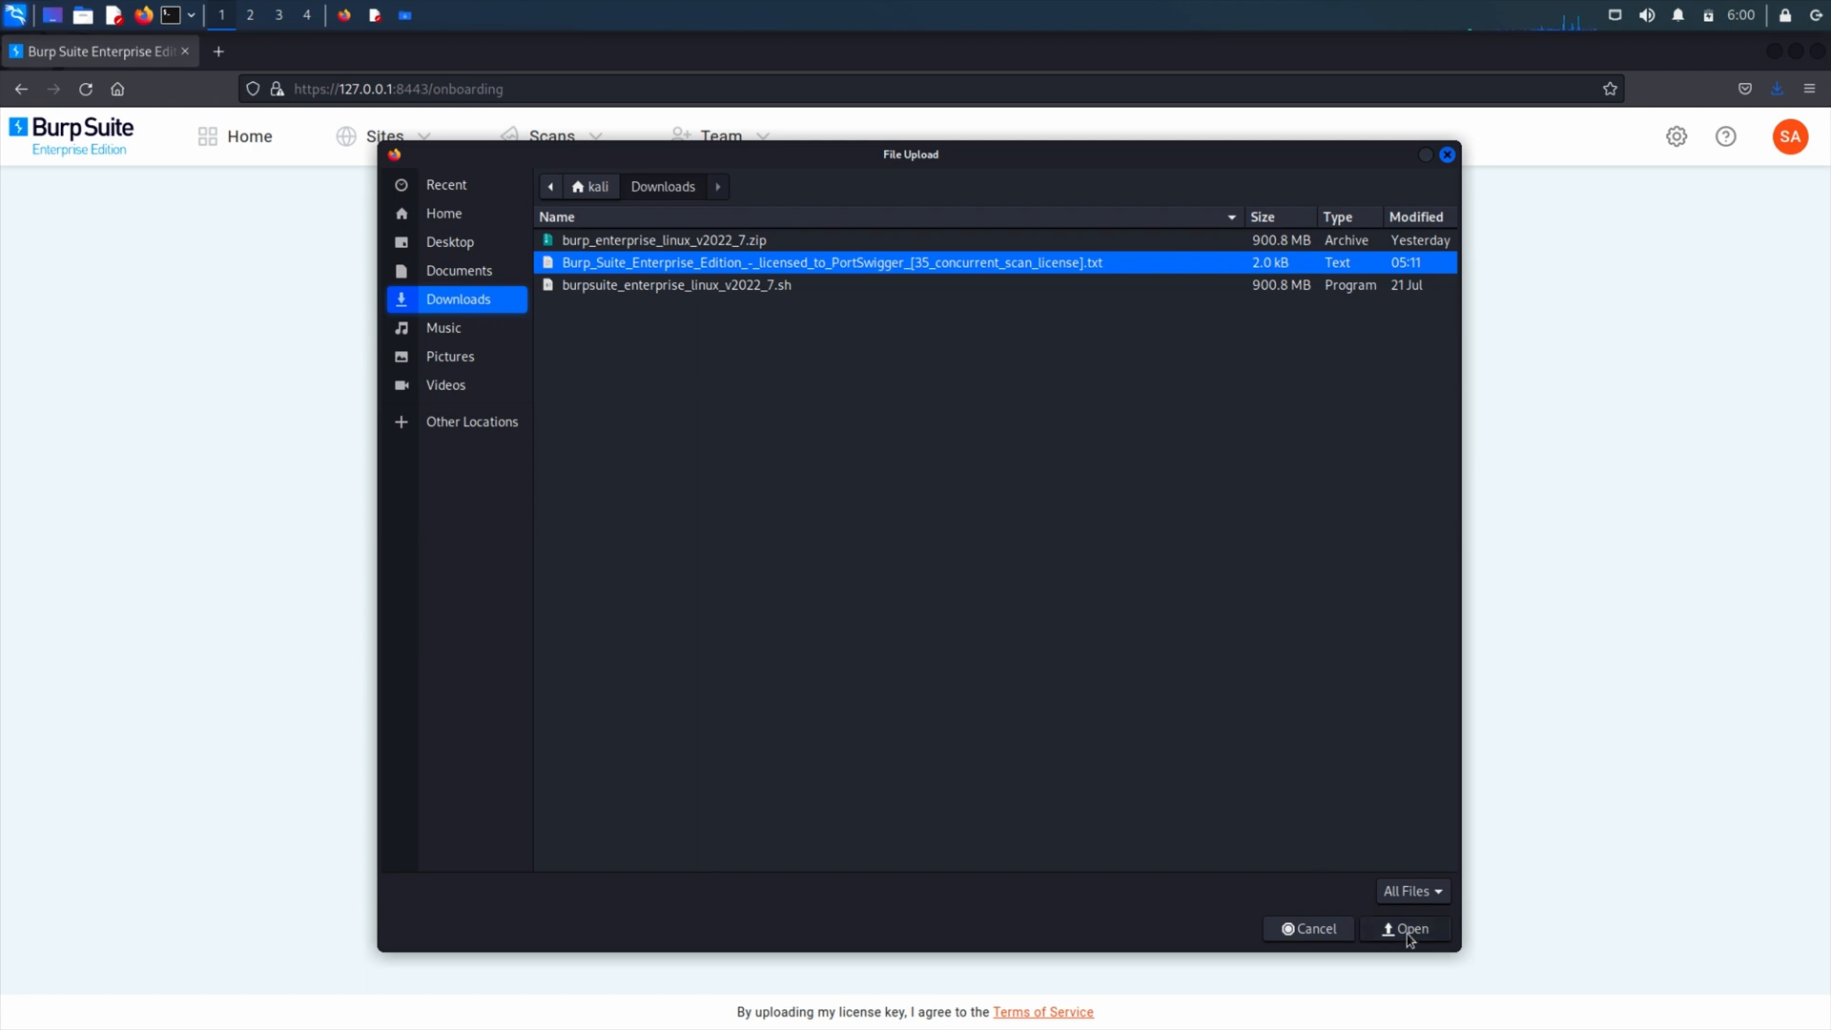
click(1406, 929)
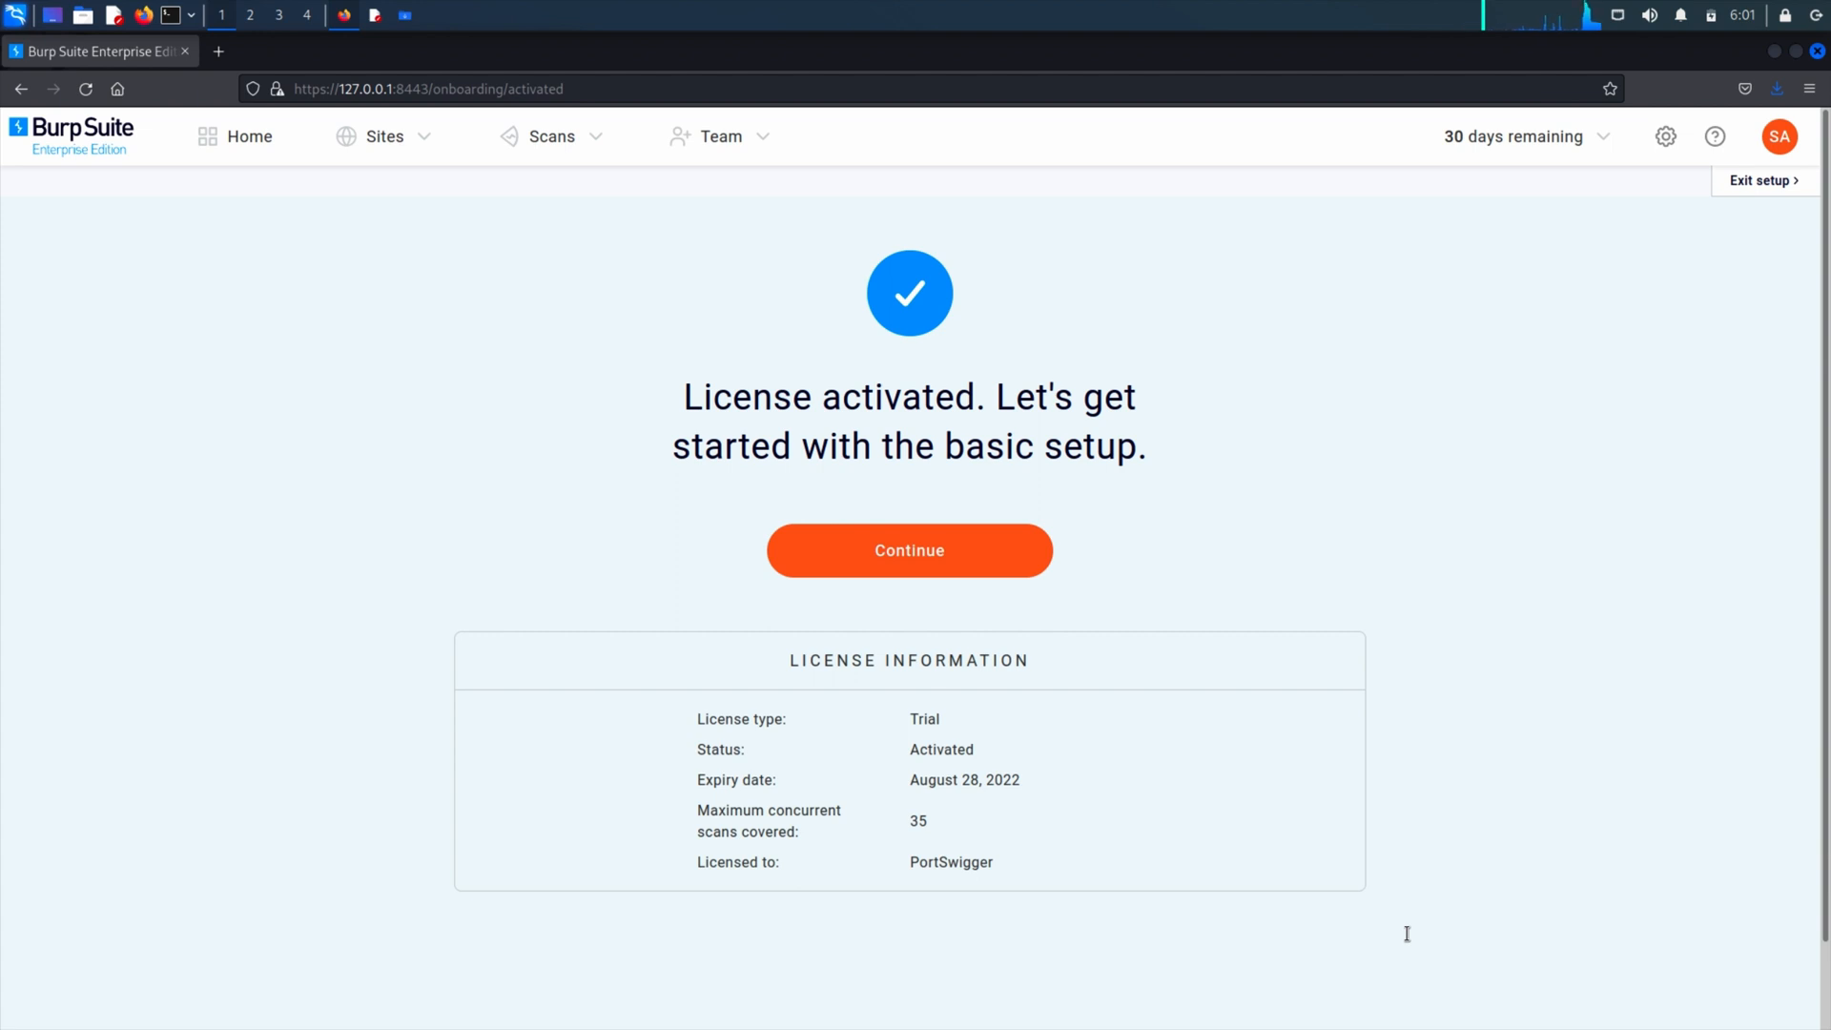
mouse_move(1204, 719)
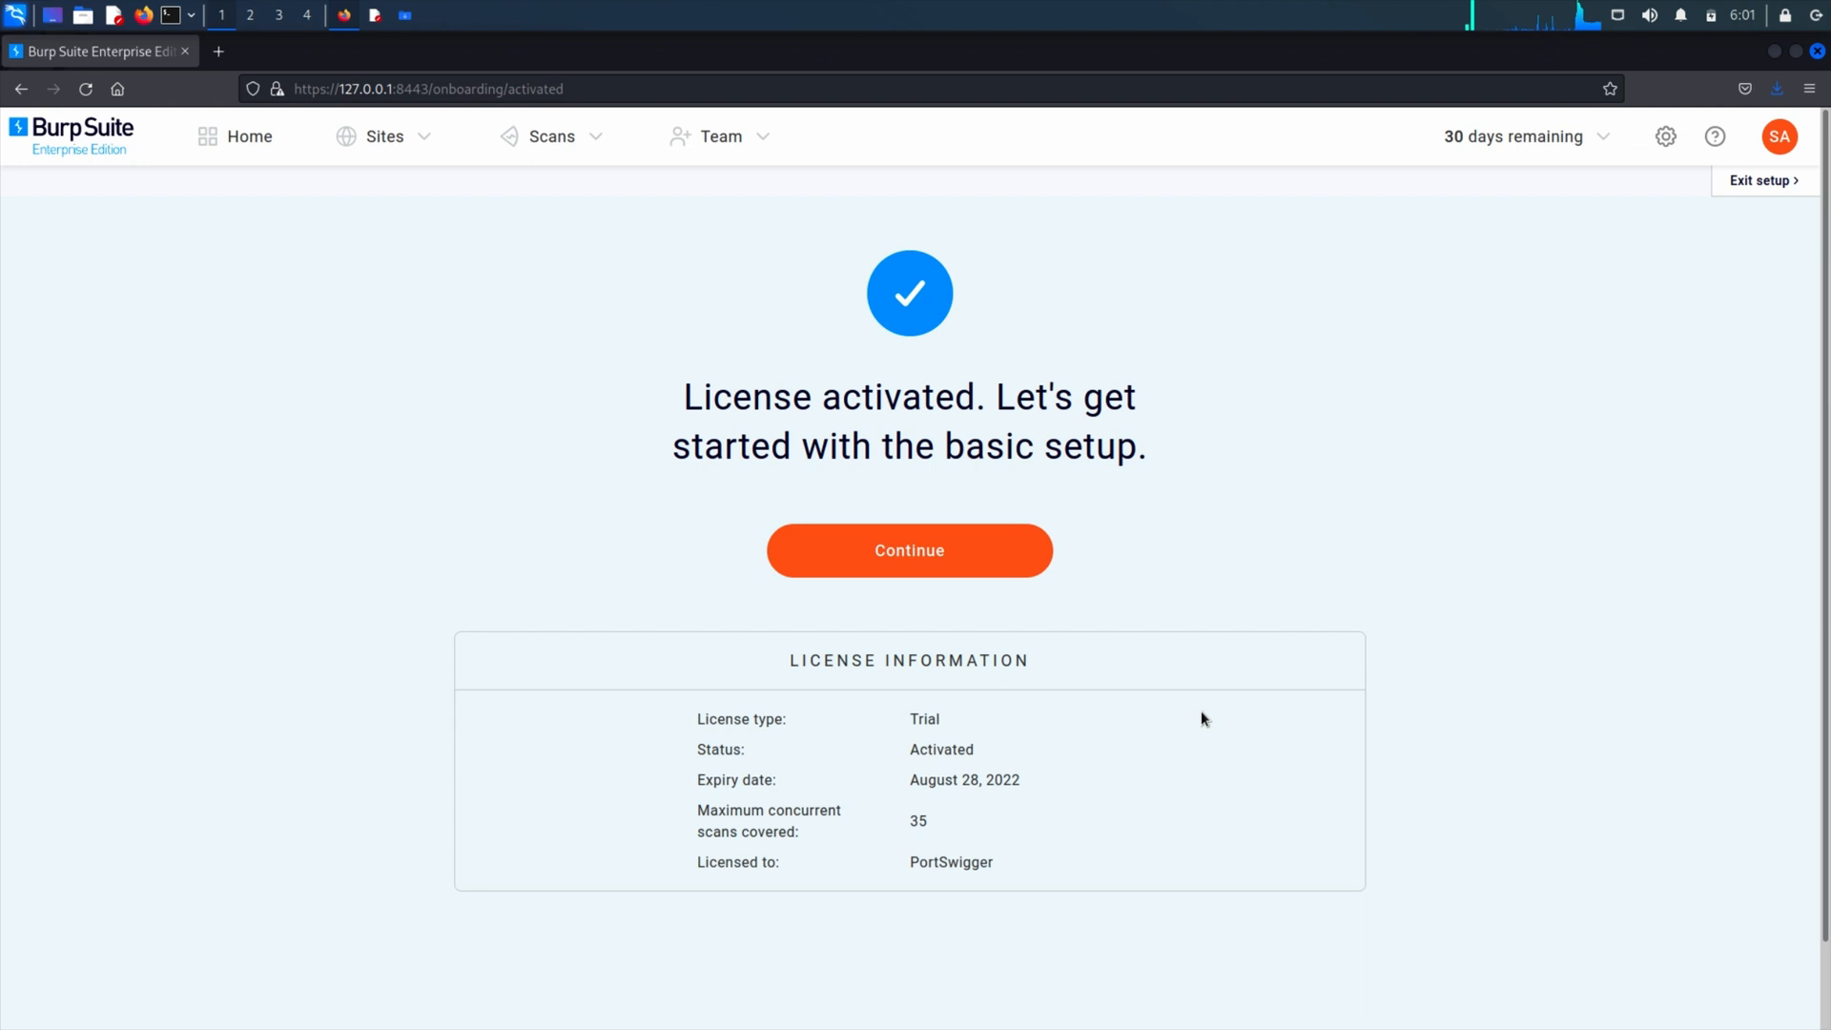